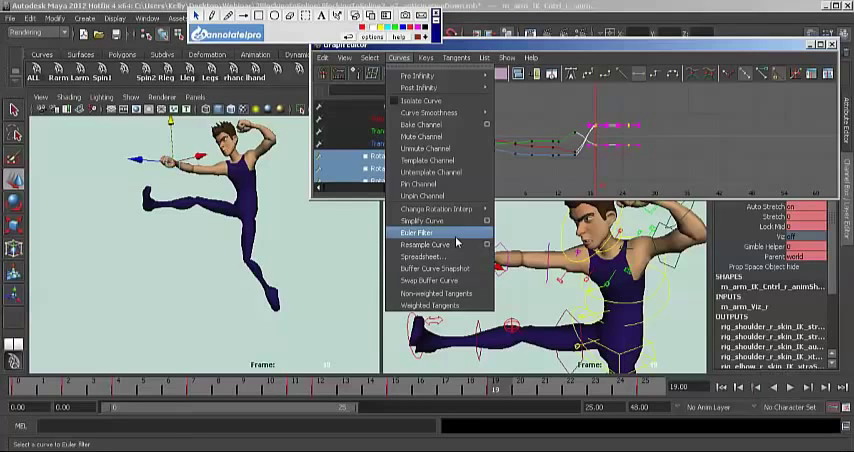
Step: Apply Curves > Euler Filter to the left wrist's rotate curves so they run without flips
{"action": "left_click", "coordinate": [412, 232]}
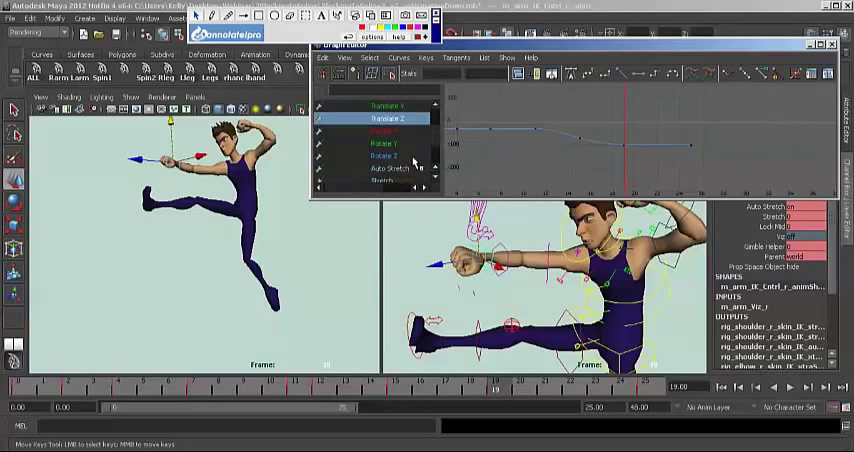
{"action": "left_click", "coordinate": [384, 156]}
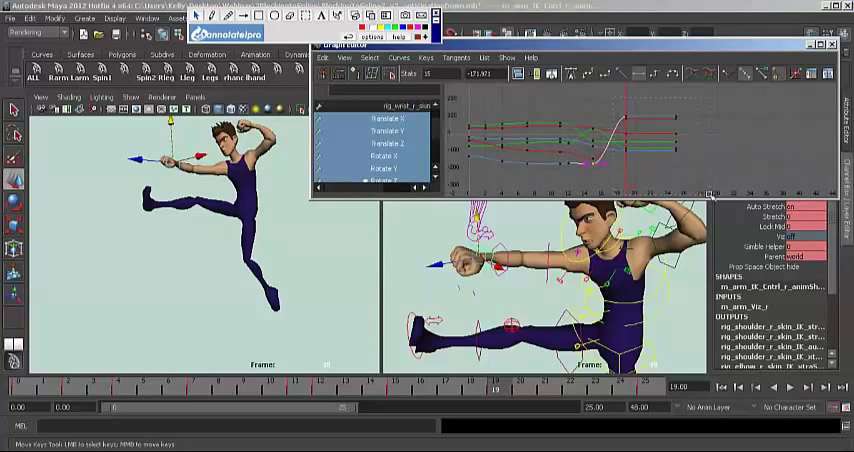
Step: Apply the Euler Filter to the second wrist's rotate curves as well
{"action": "left_click", "coordinate": [400, 56]}
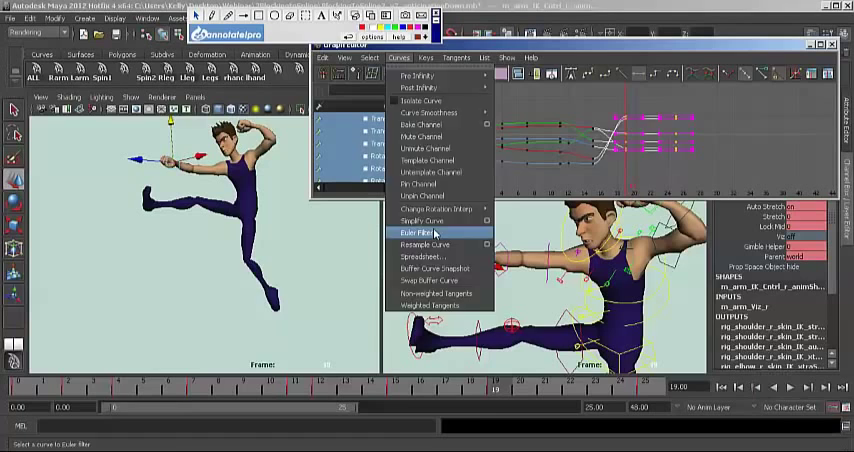
{"action": "left_click", "coordinate": [410, 232]}
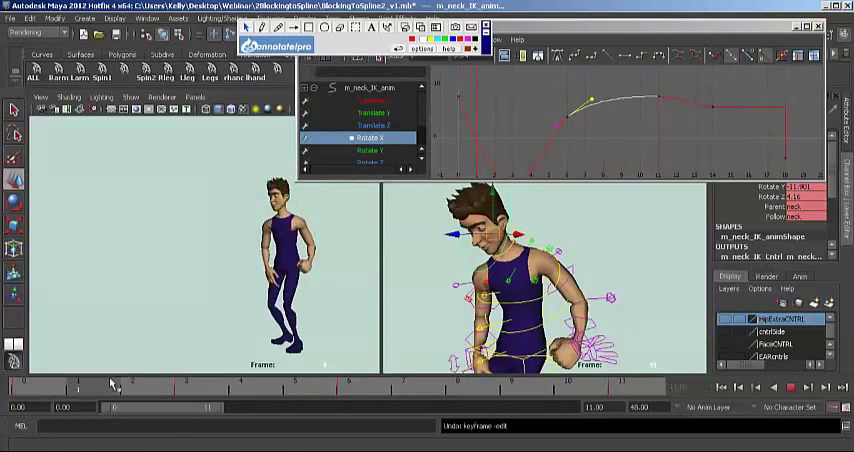
Step: Smooth the neck control's Translate Y curve and play back to review the head motion
{"action": "left_click", "coordinate": [790, 388]}
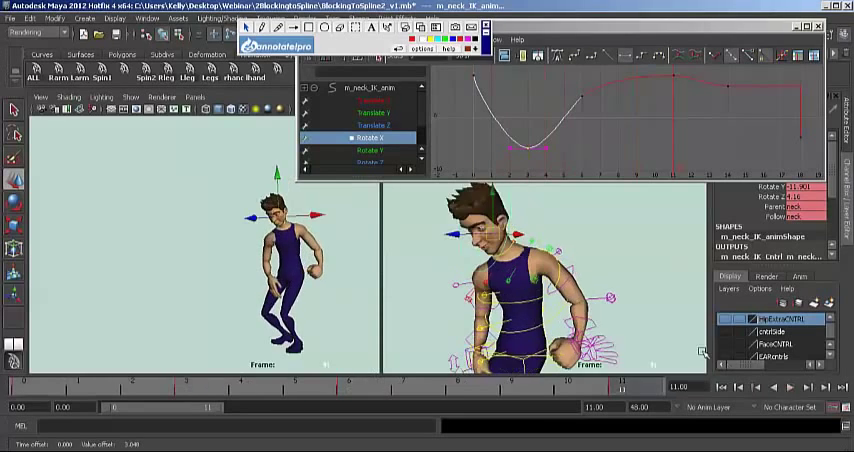
{"action": "left_click", "coordinate": [788, 388]}
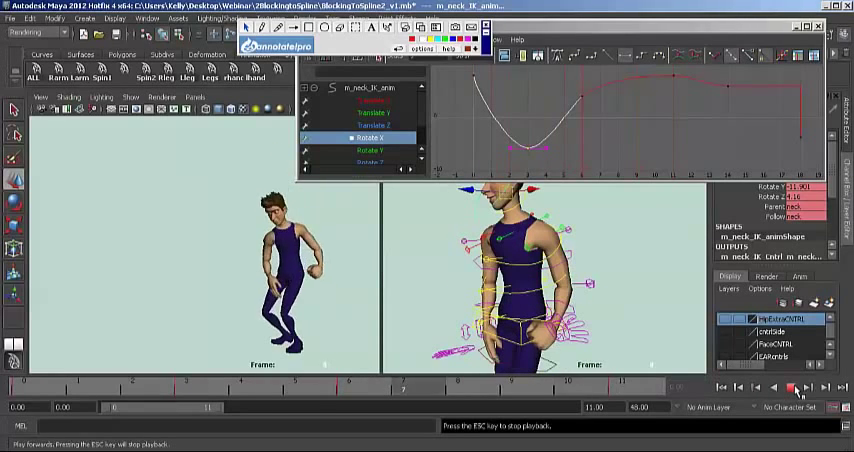